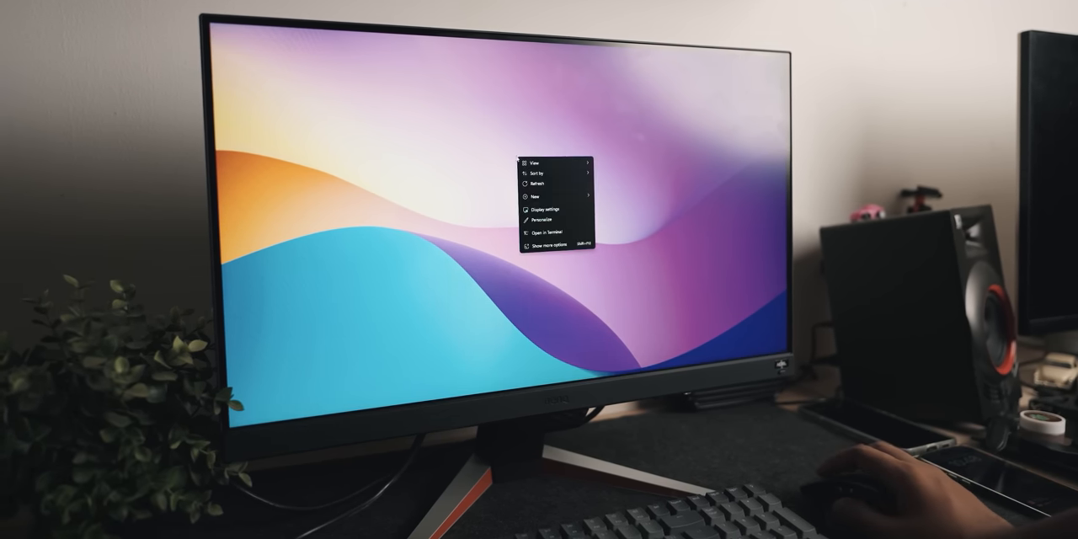
# Step: Bring up the monitor's Color Mode preset list over the desktop, with RPG checked
pyautogui.click(546, 209)
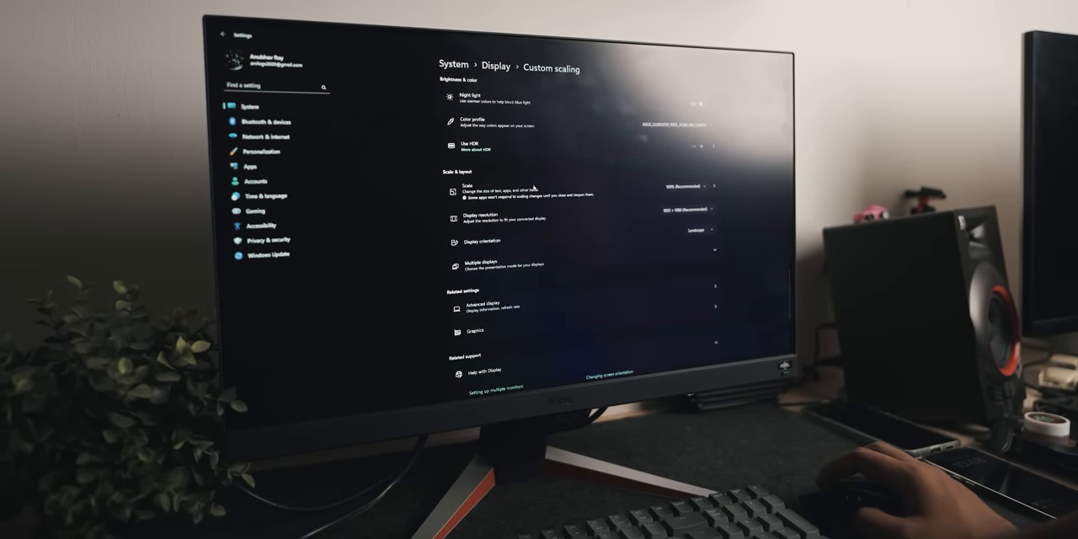
pyautogui.click(225, 36)
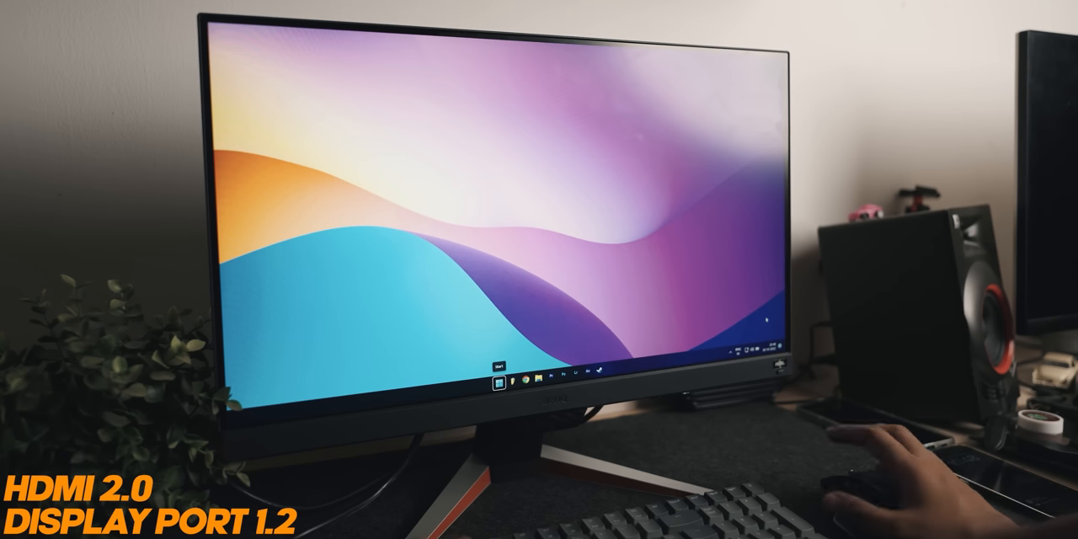
pyautogui.click(489, 387)
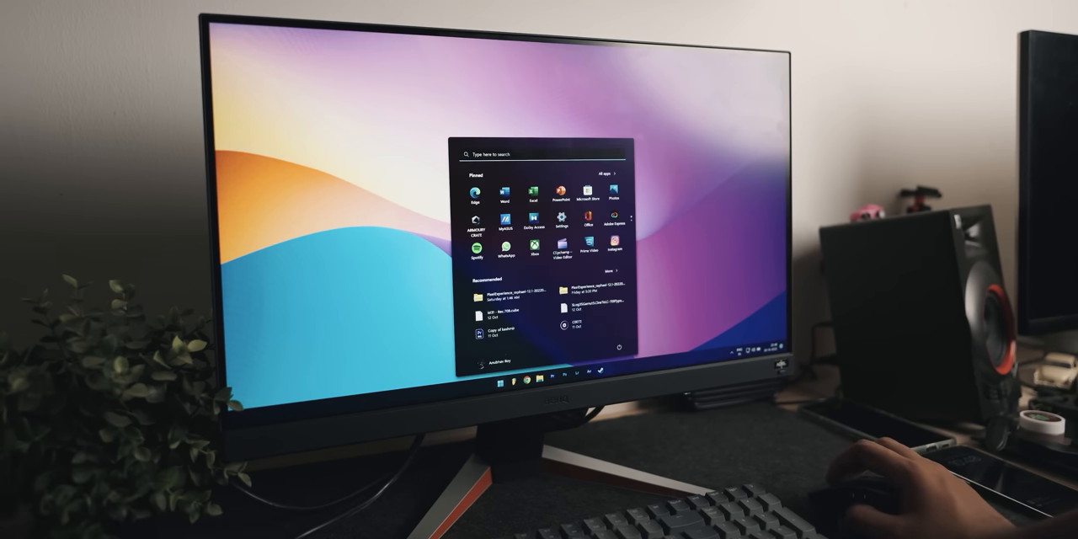
pyautogui.click(479, 383)
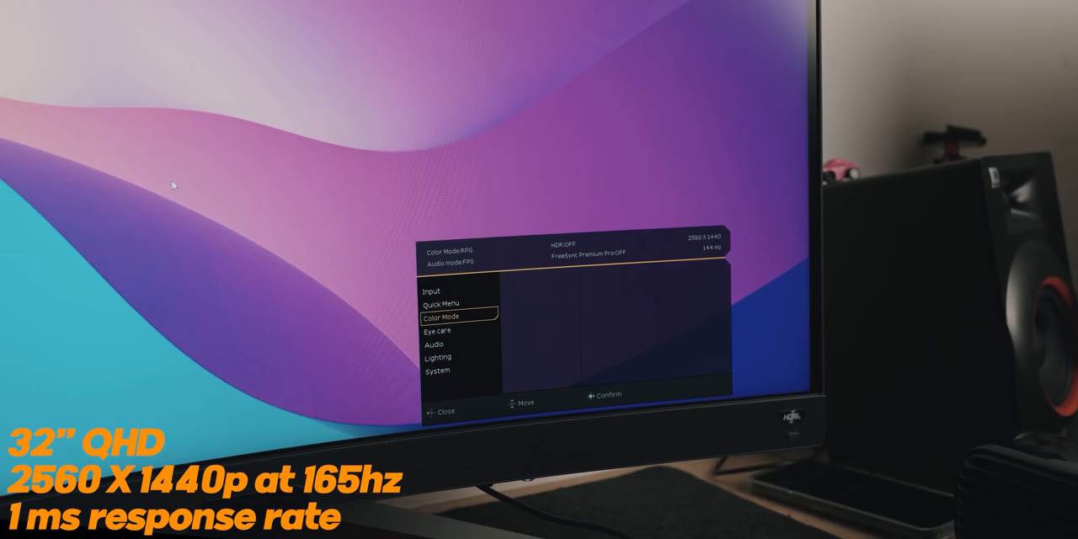
pyautogui.click(459, 317)
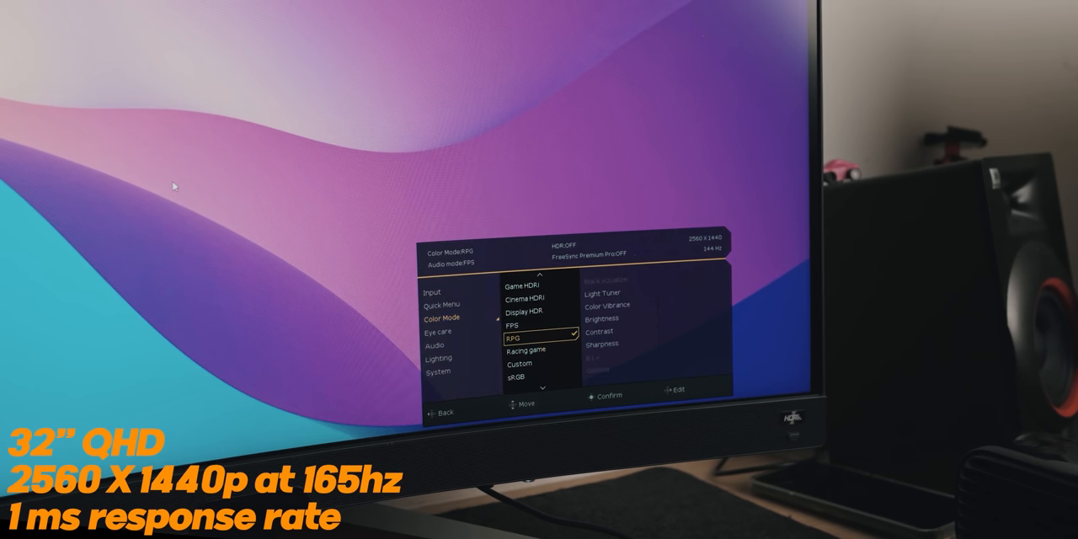